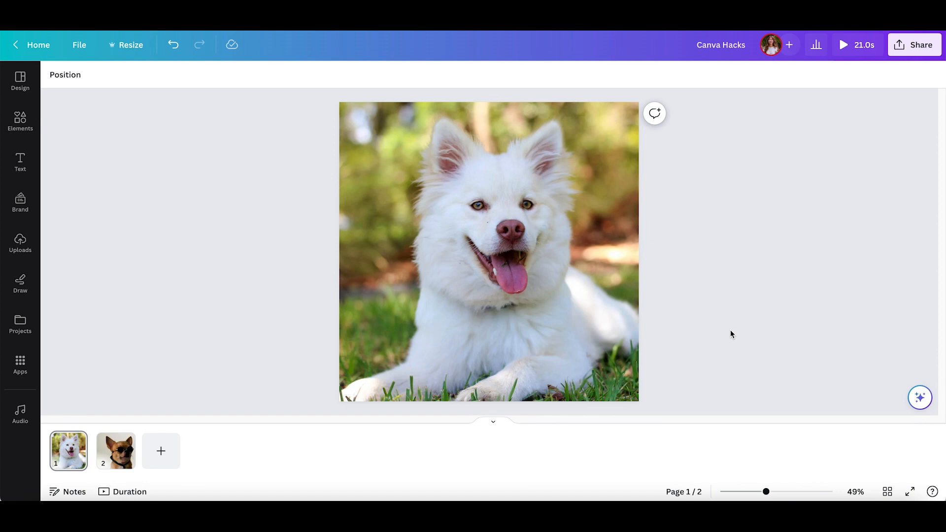
- Select the white dog photo and bring up its editing effects panel
left_click(488, 251)
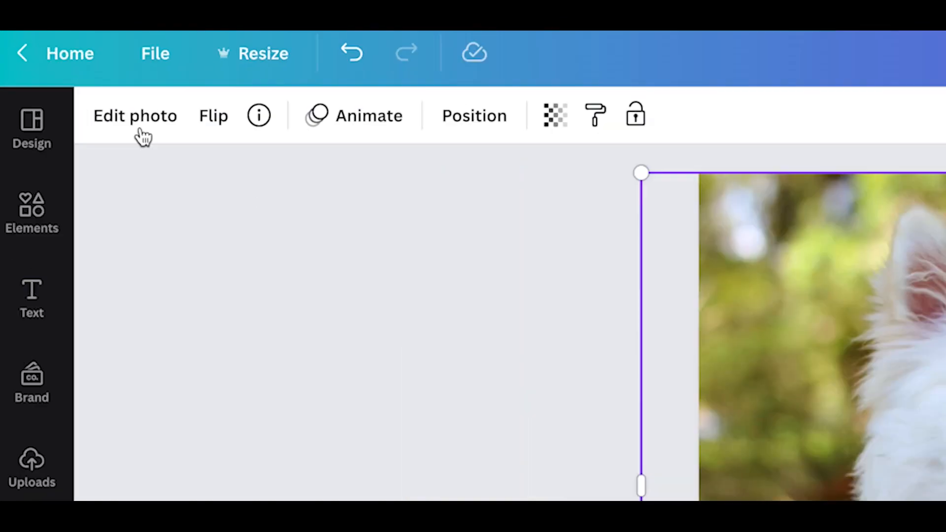
left_click(135, 117)
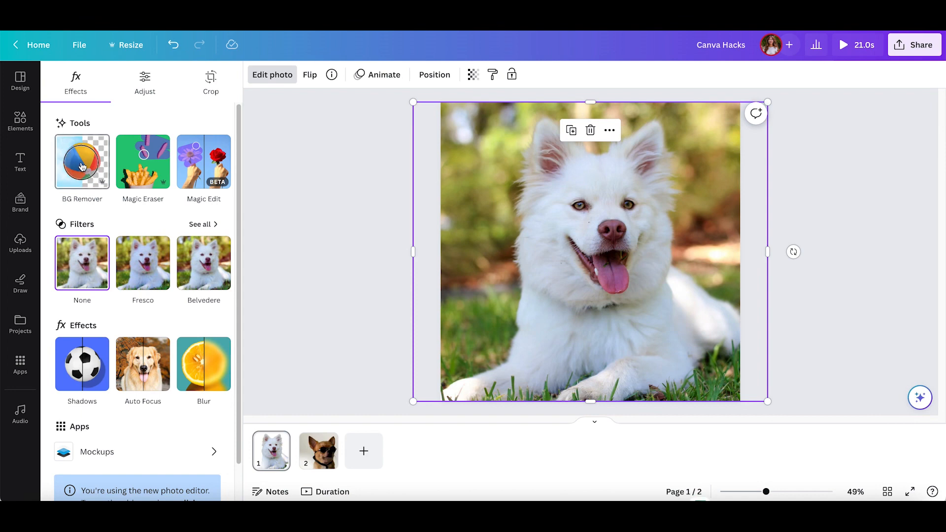
- Remove the dog photo's background with BG Remover, choose the Restore brush, then go to page 2
left_click(81, 160)
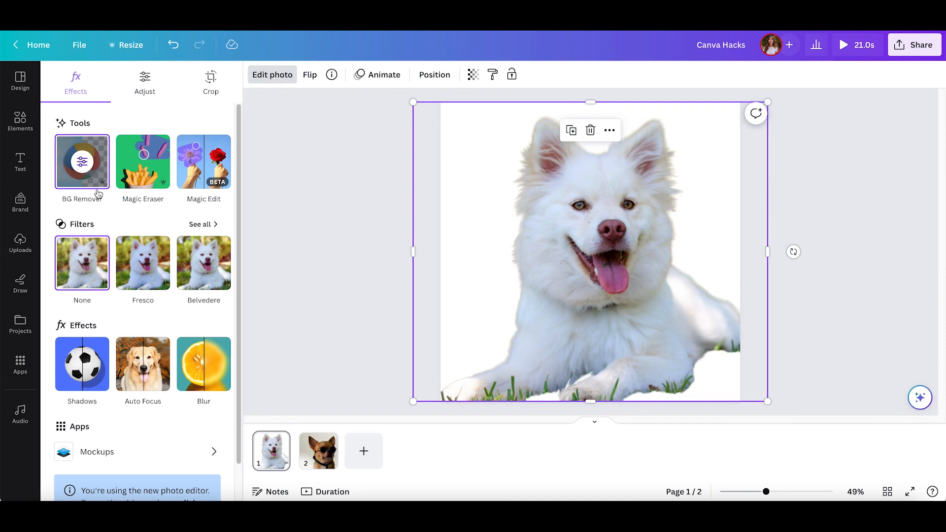
left_click(81, 161)
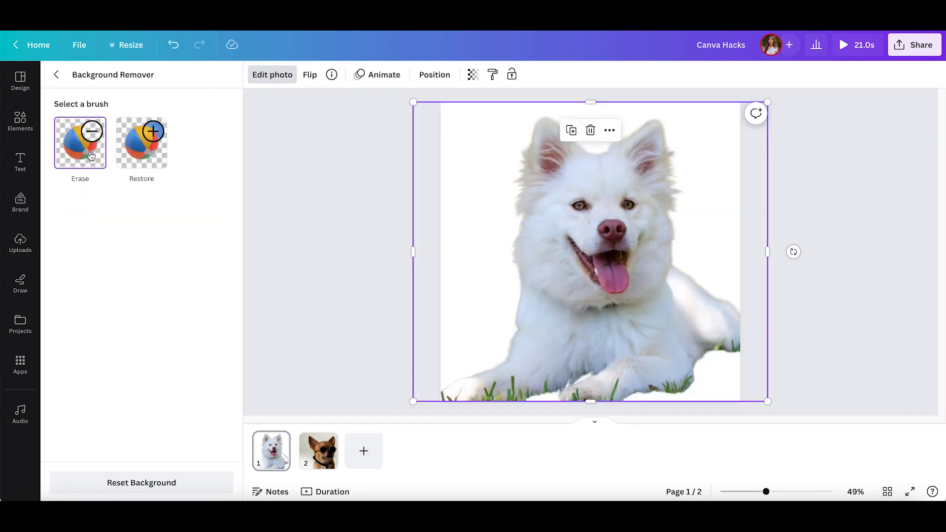
left_click(141, 143)
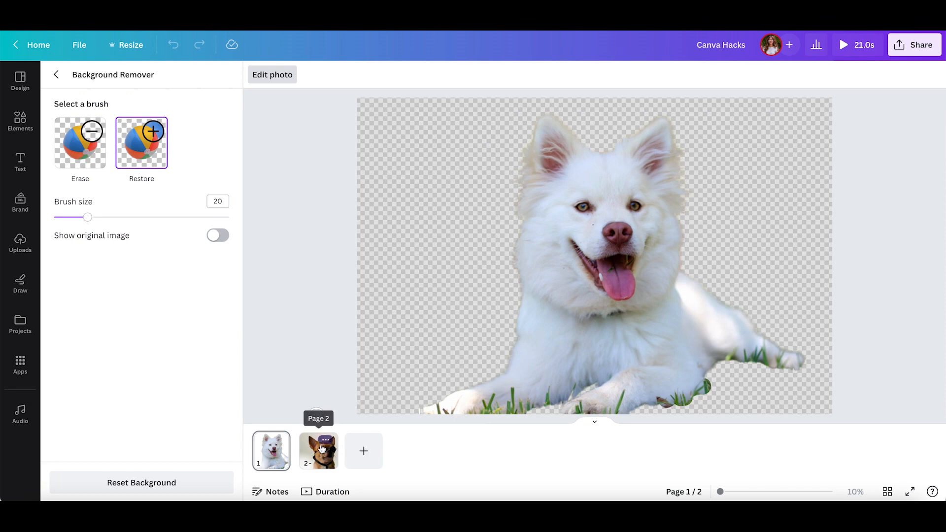
left_click(318, 450)
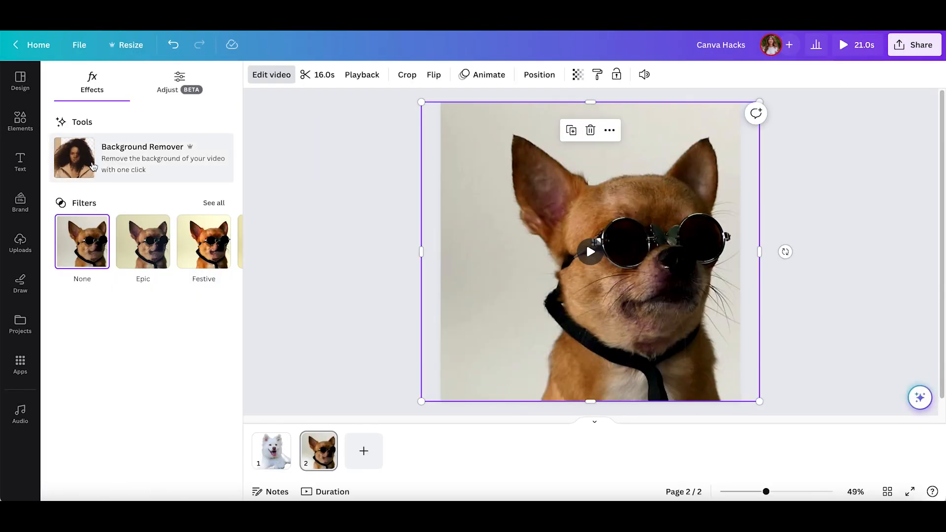
- Apply Background Remover to the sunglasses dog video
left_click(74, 157)
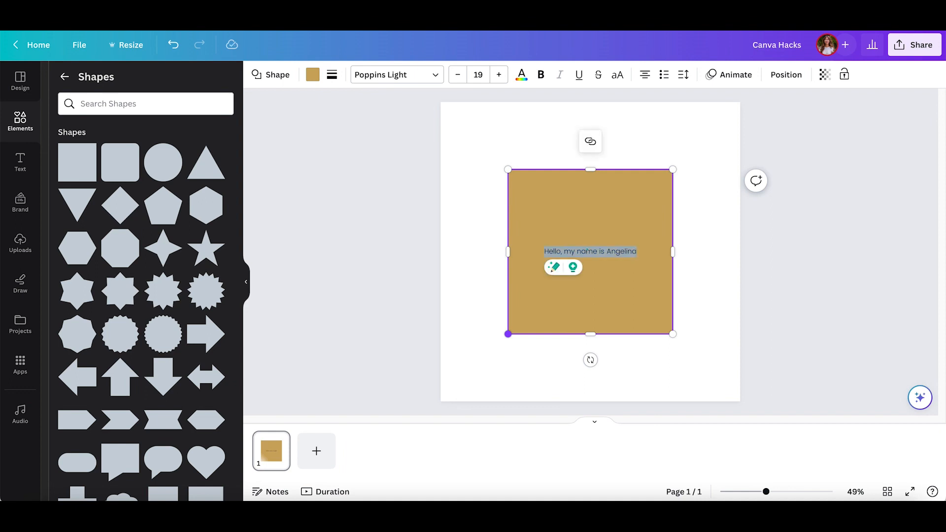
- Make the greeting text bold and adjust the square's fill colour
left_click(540, 73)
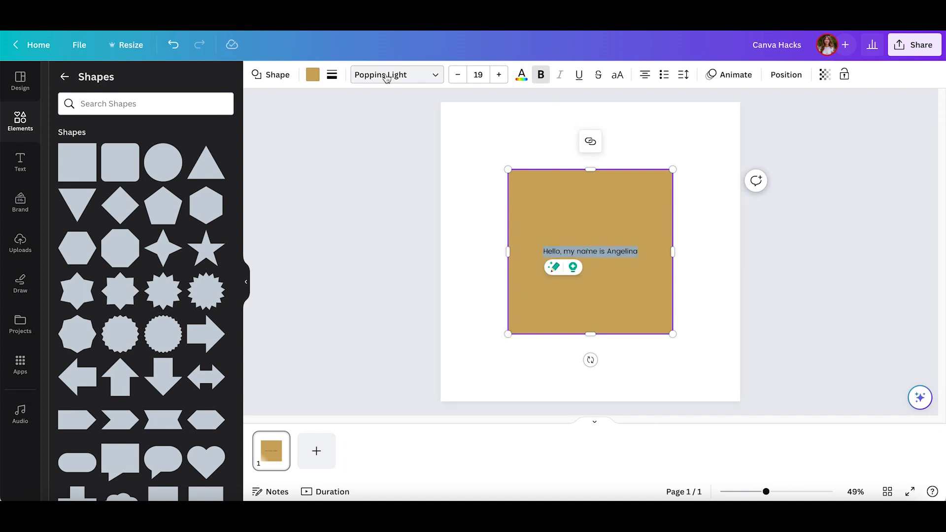
left_click(312, 74)
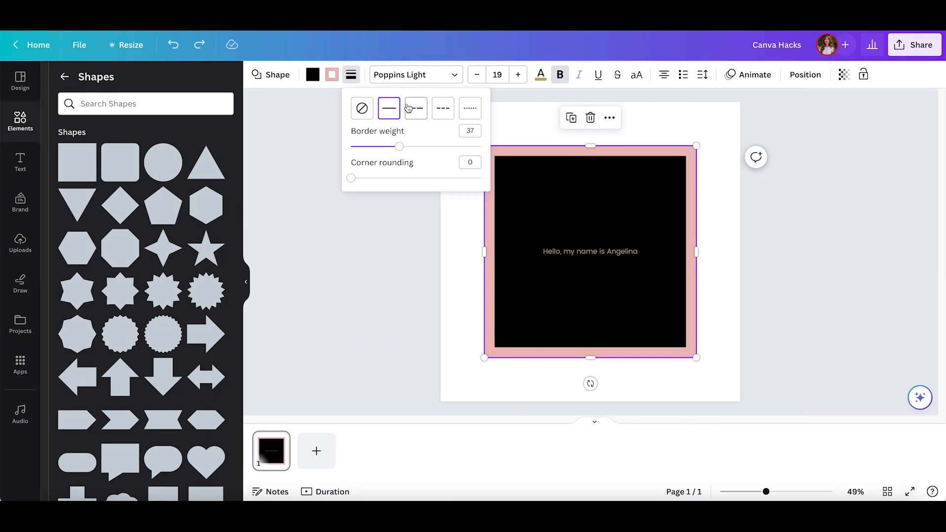
- Set the square's border to dotted at weight about 53 and round its corners slightly
left_click(470, 109)
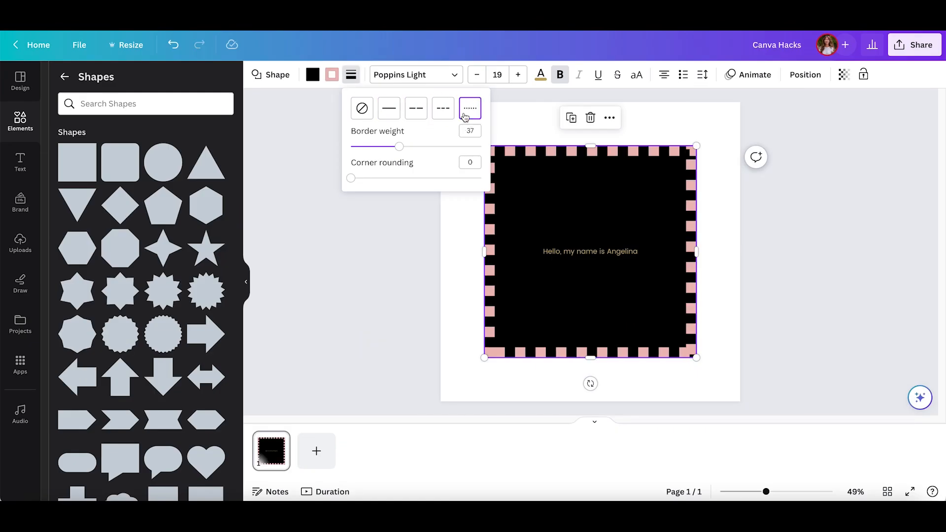
left_click_drag(399, 147, 430, 147)
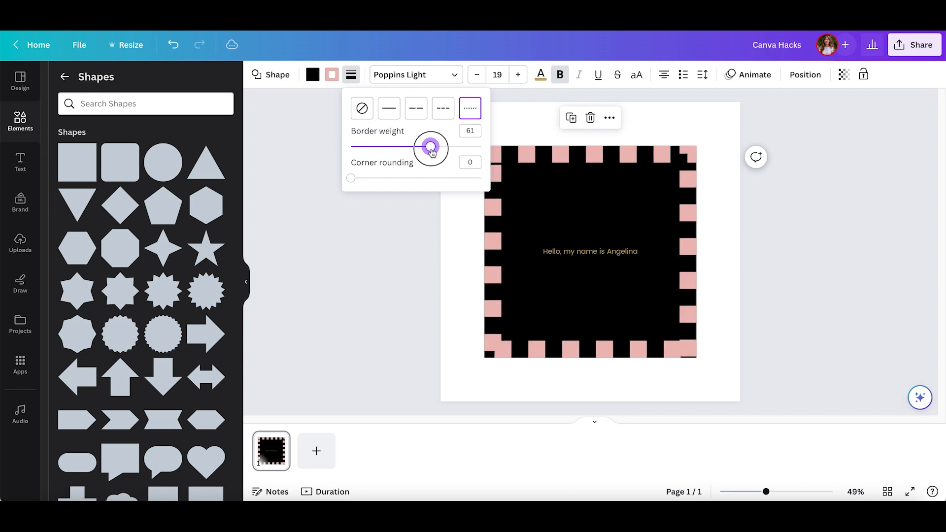
left_click_drag(430, 147, 419, 147)
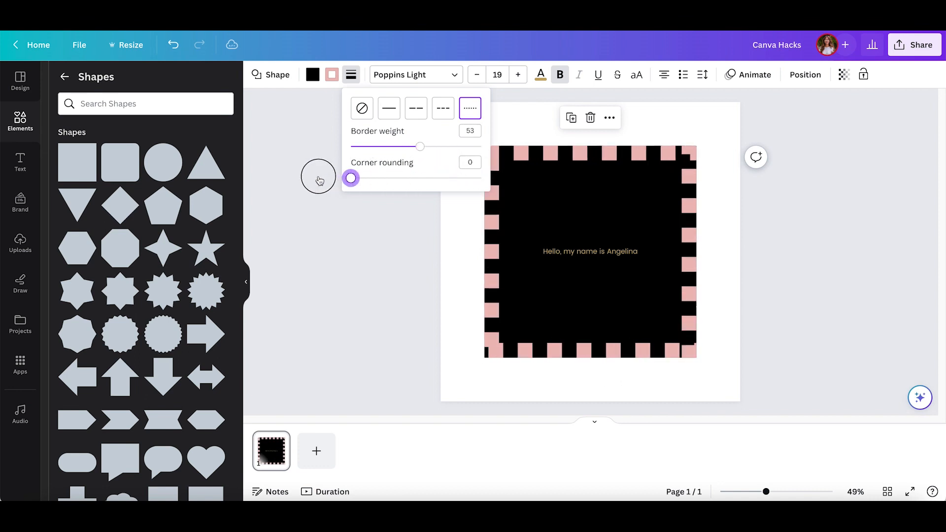
left_click_drag(351, 178, 380, 178)
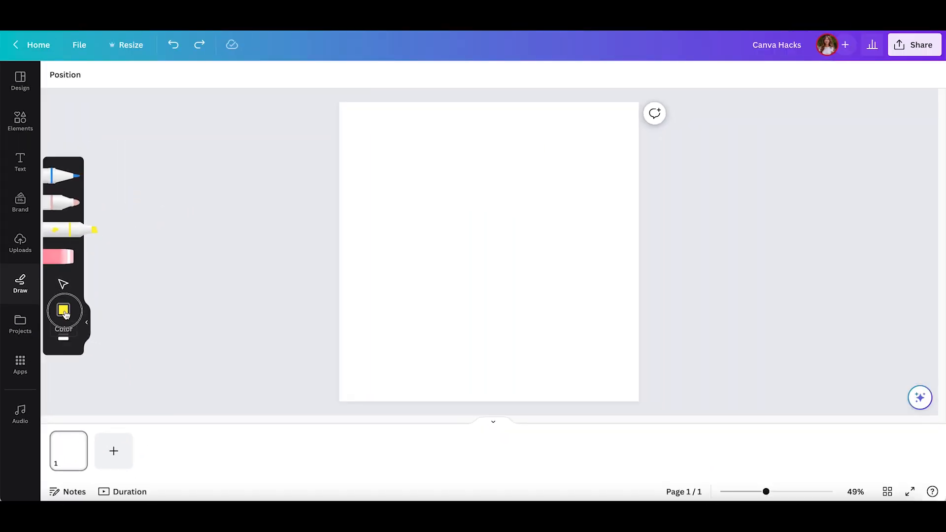
- Choose pink as the drawing colour and a thinner pen stroke for the squiggle
left_click(63, 313)
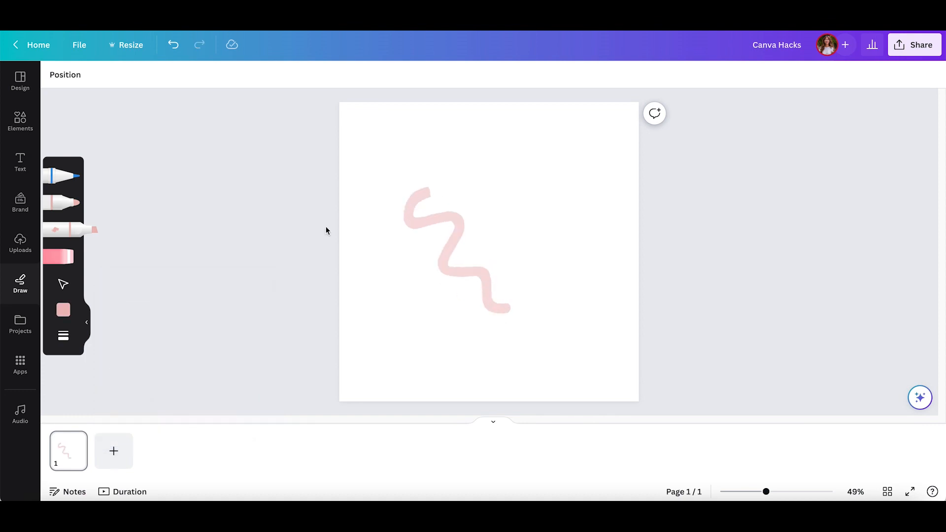
mouse_move(87, 323)
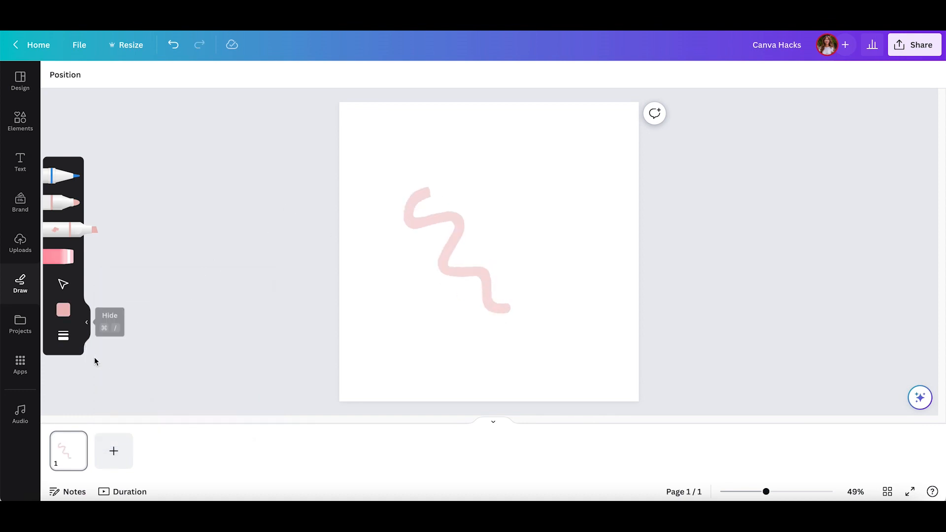
mouse_move(65, 354)
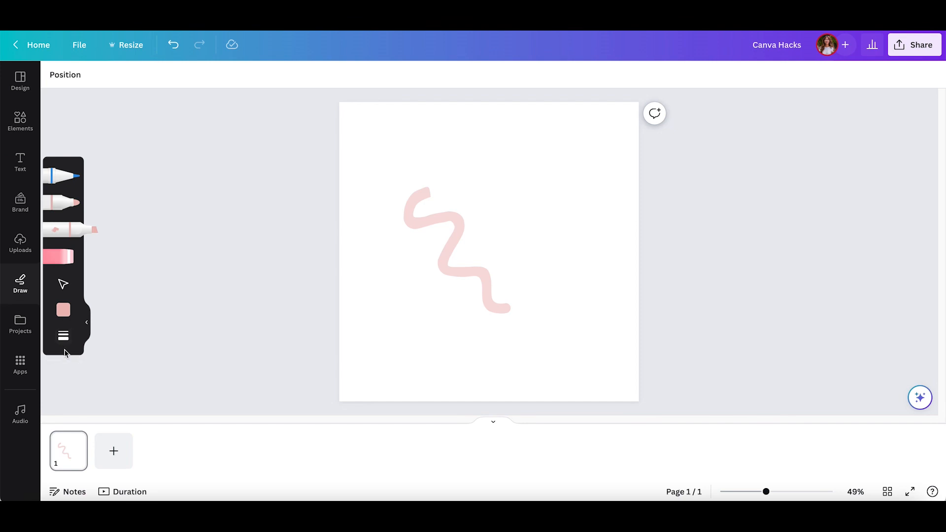
left_click(63, 335)
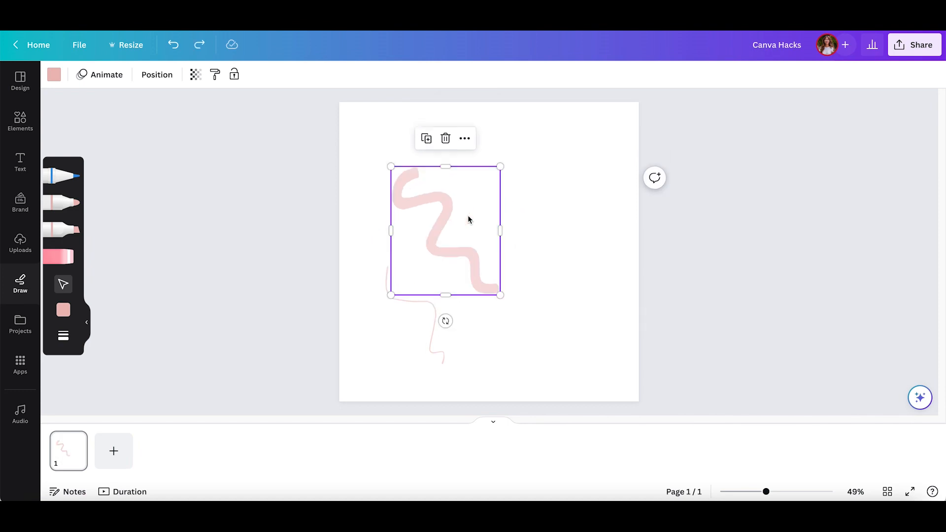
- Undo the freehand strokes so the page is blank again
left_click(445, 138)
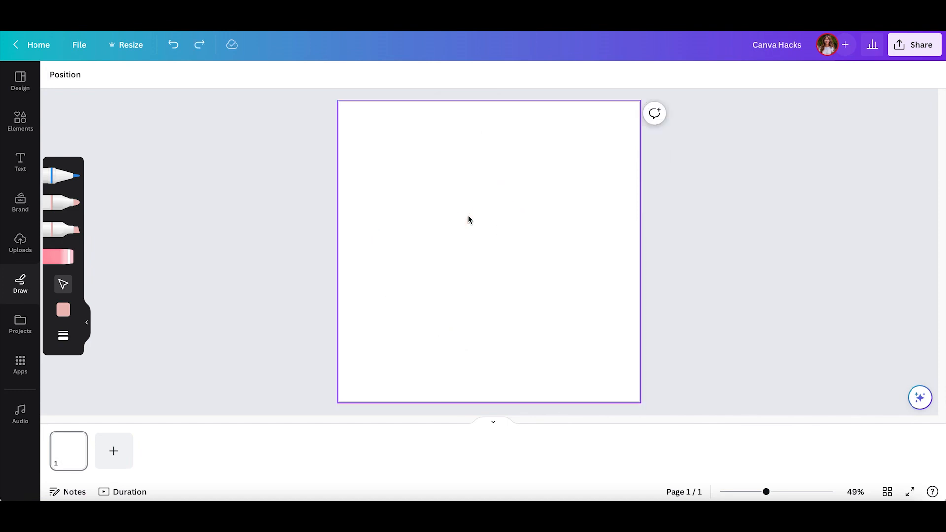
mouse_move(474, 227)
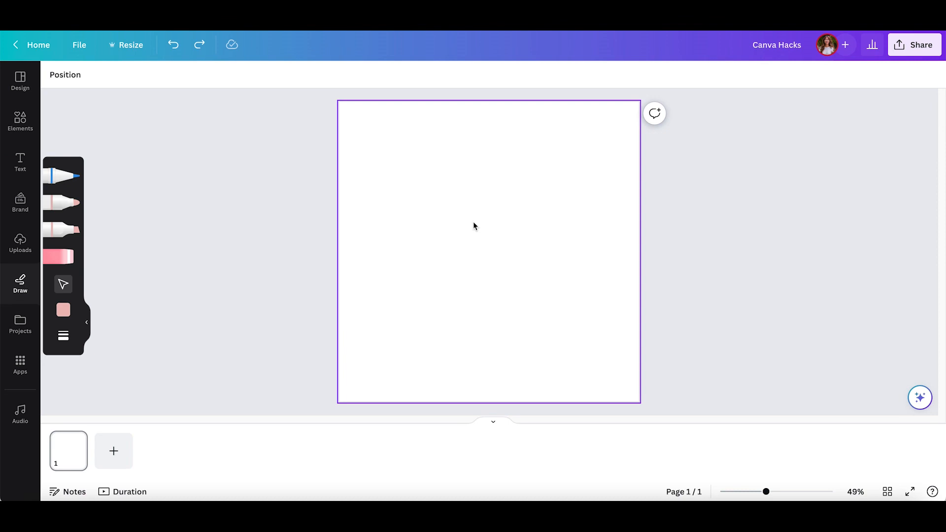
mouse_move(484, 233)
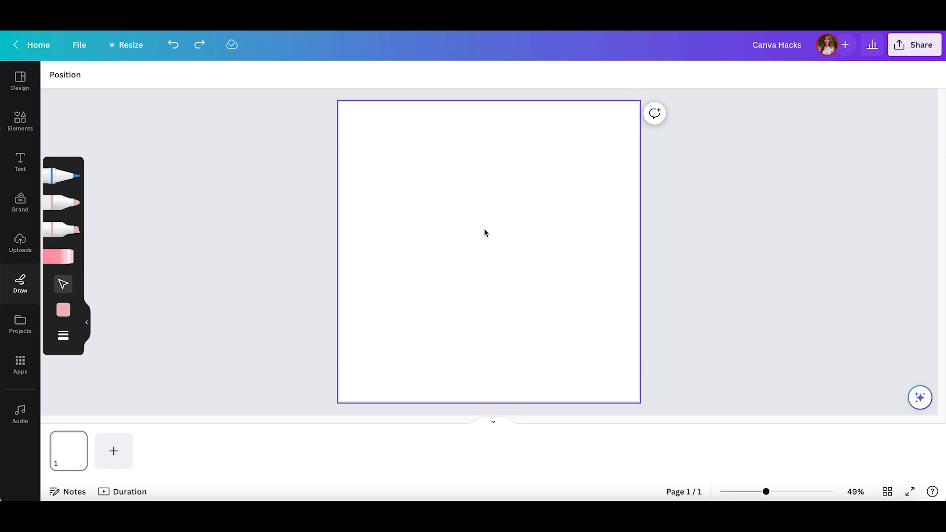